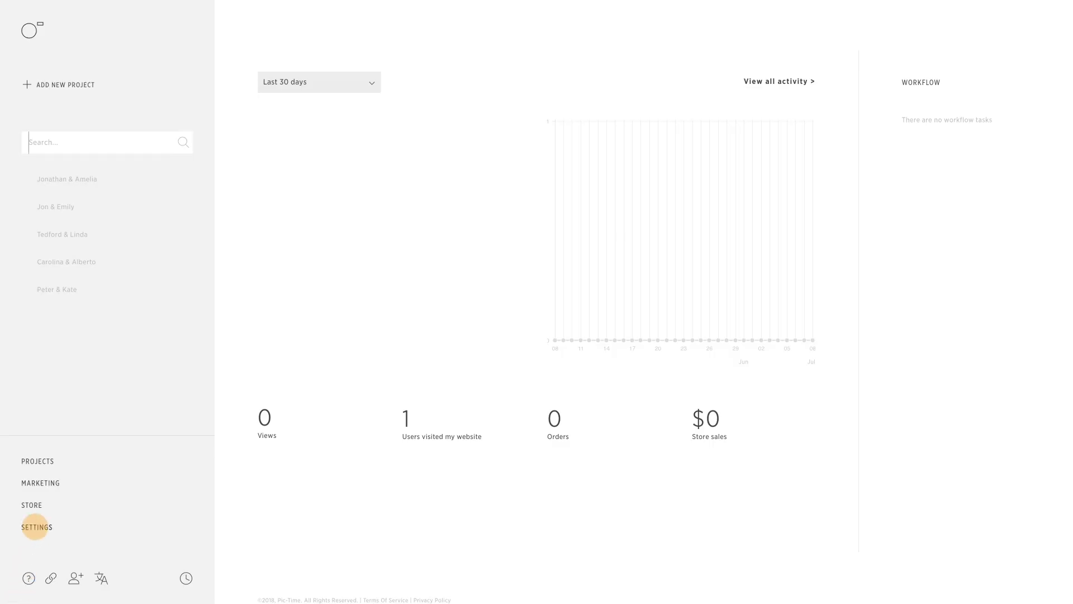
- Go to Settings > Email Packages to list the Default package's client emails
left_click(36, 527)
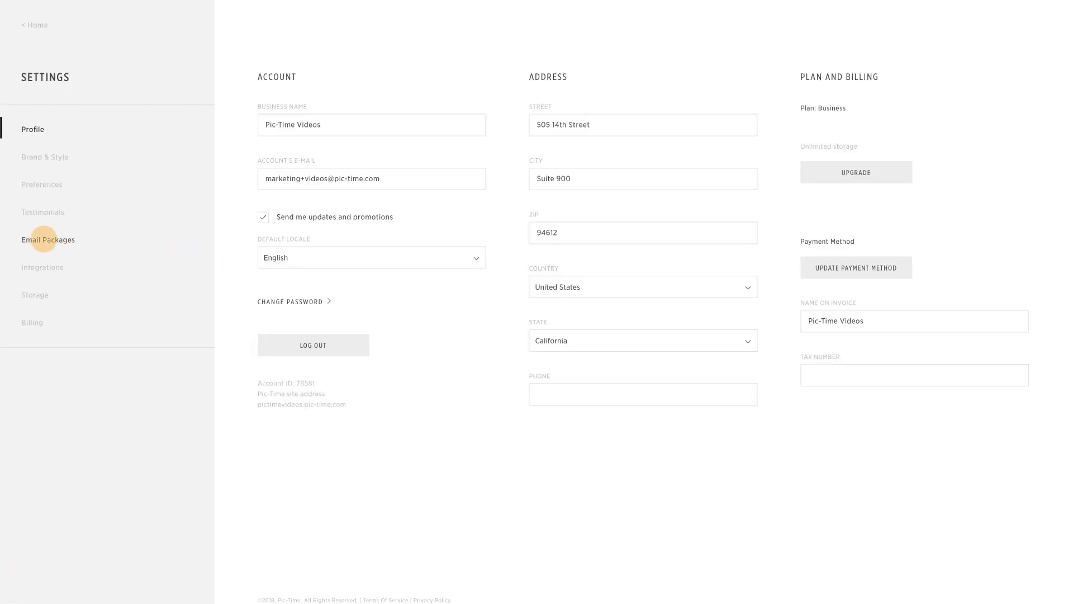
left_click(49, 239)
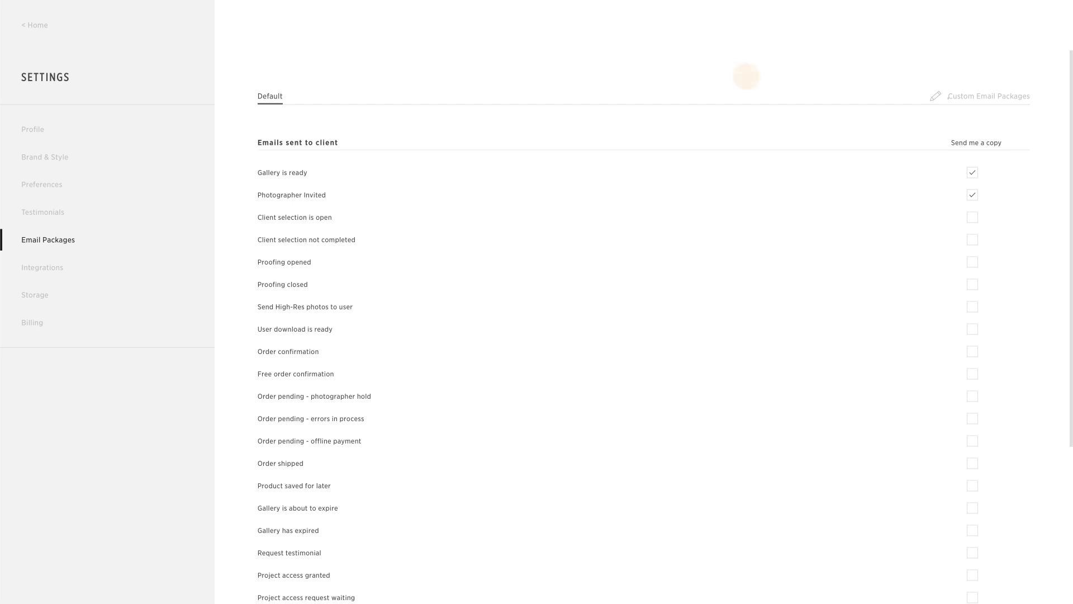
- Add a custom email package named 'Pic-Time', discard its accidental duplicate, and apply
left_click(987, 96)
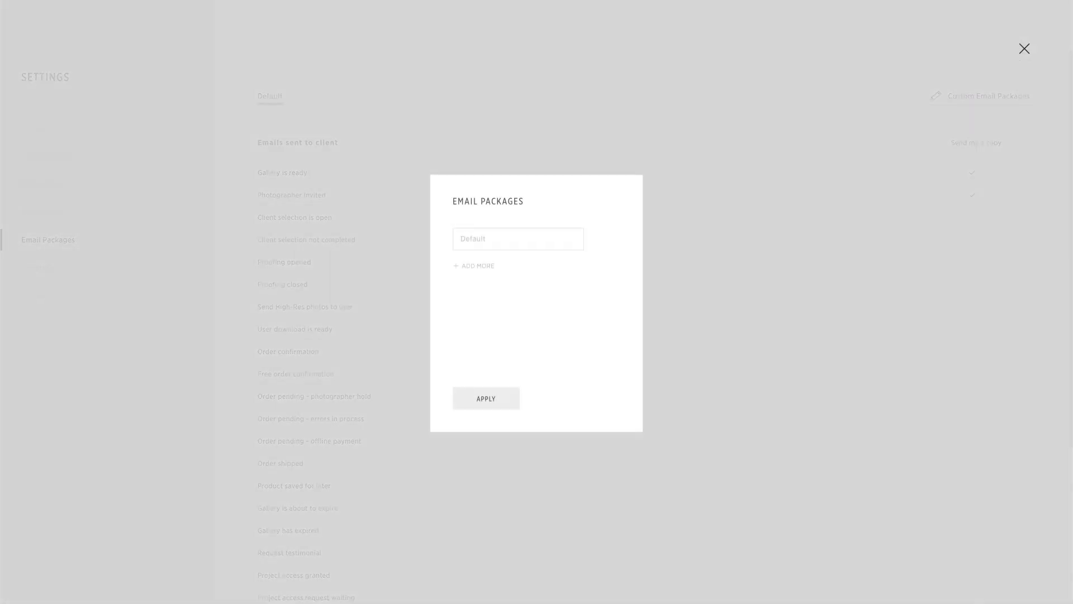
left_click(477, 266)
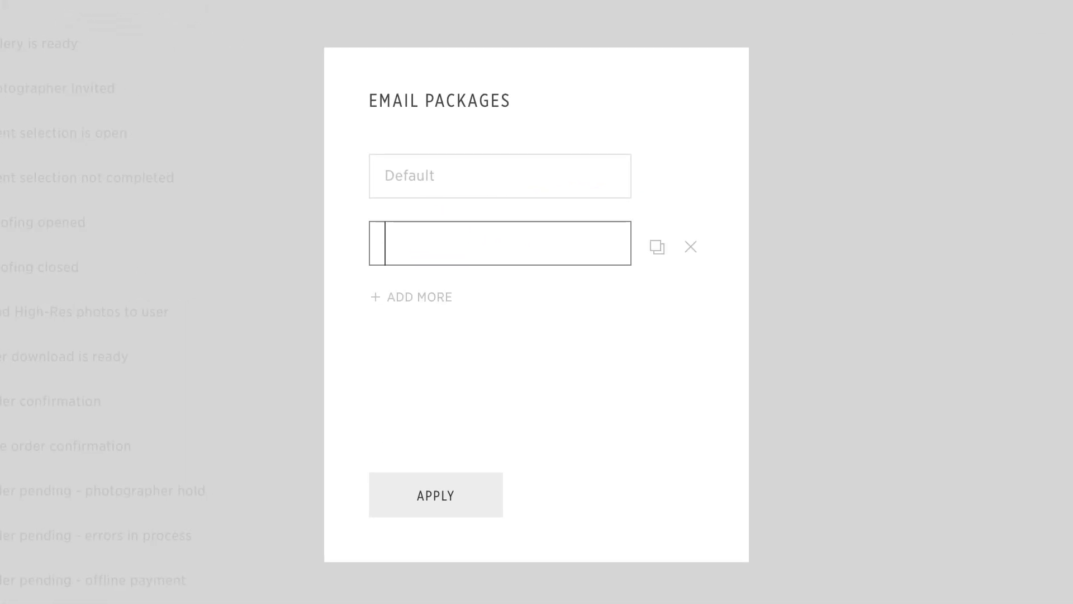
type("Pic-")
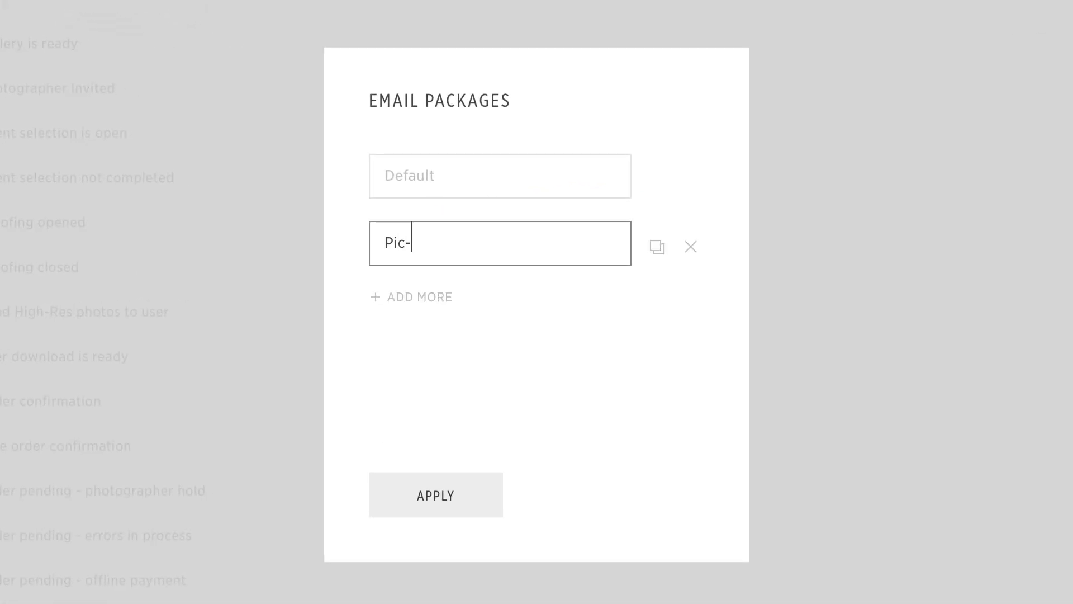
type("Time")
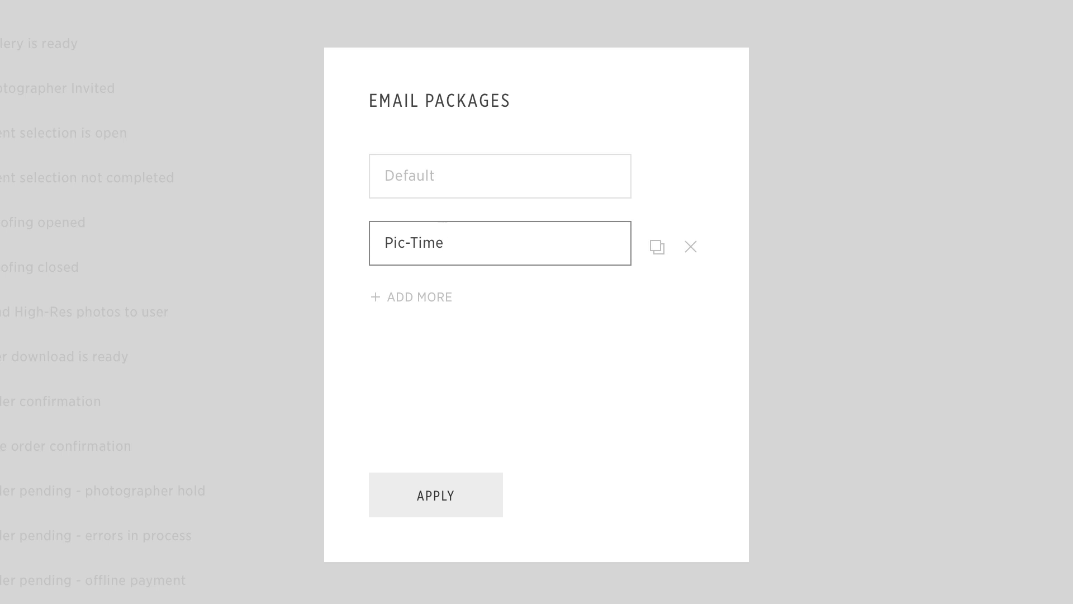
left_click(656, 246)
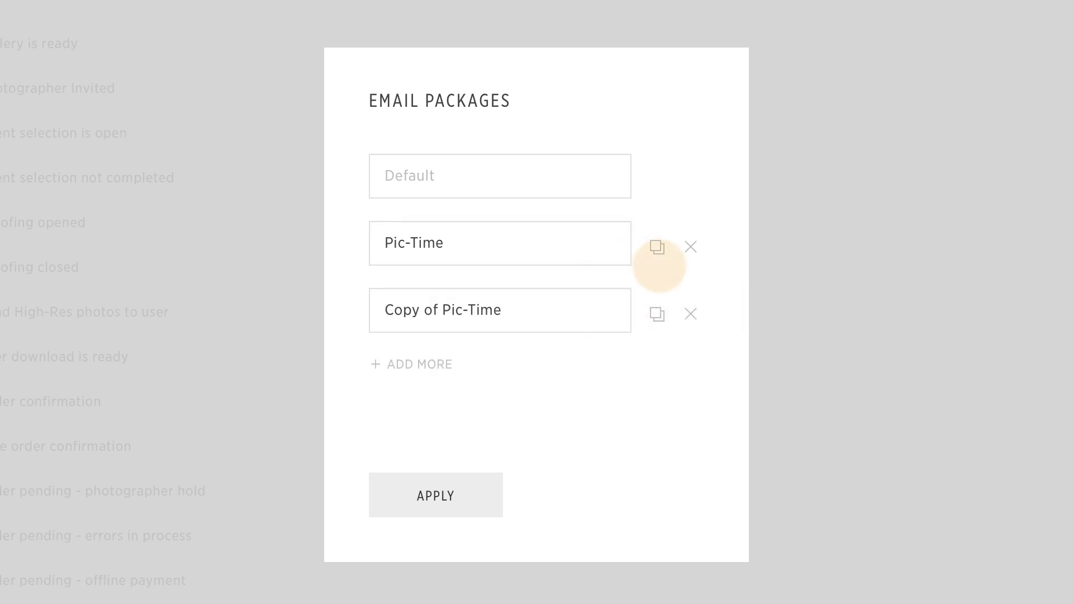
left_click(690, 314)
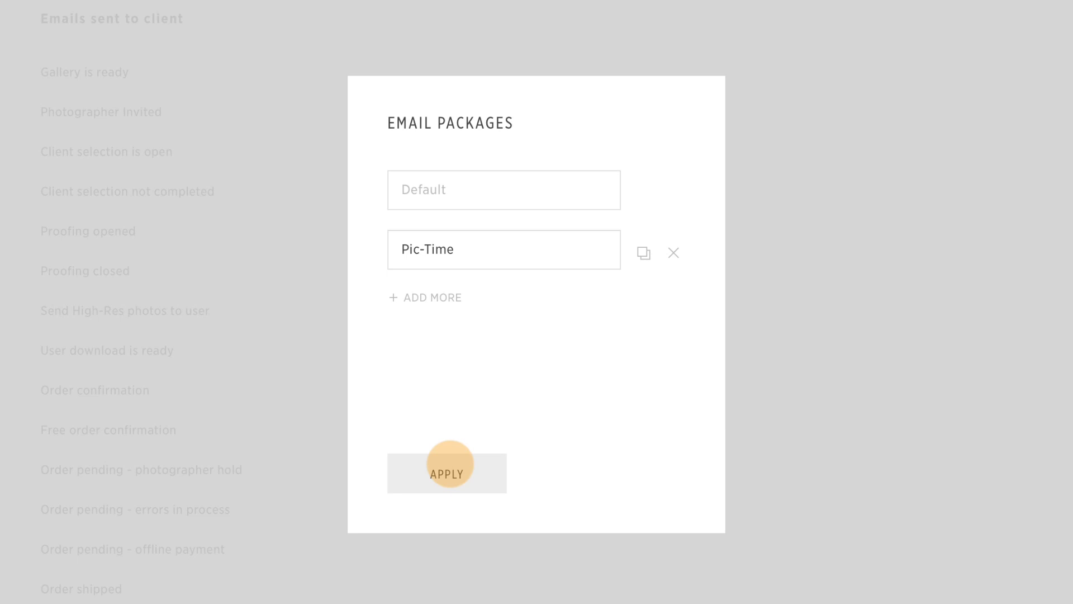
left_click(446, 471)
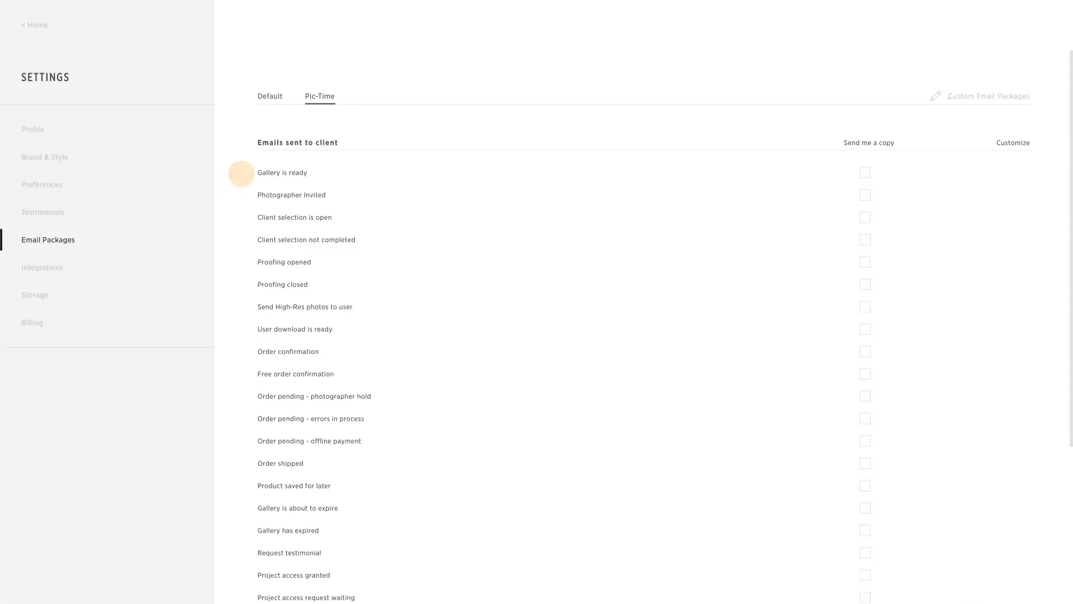
mouse_move(282, 172)
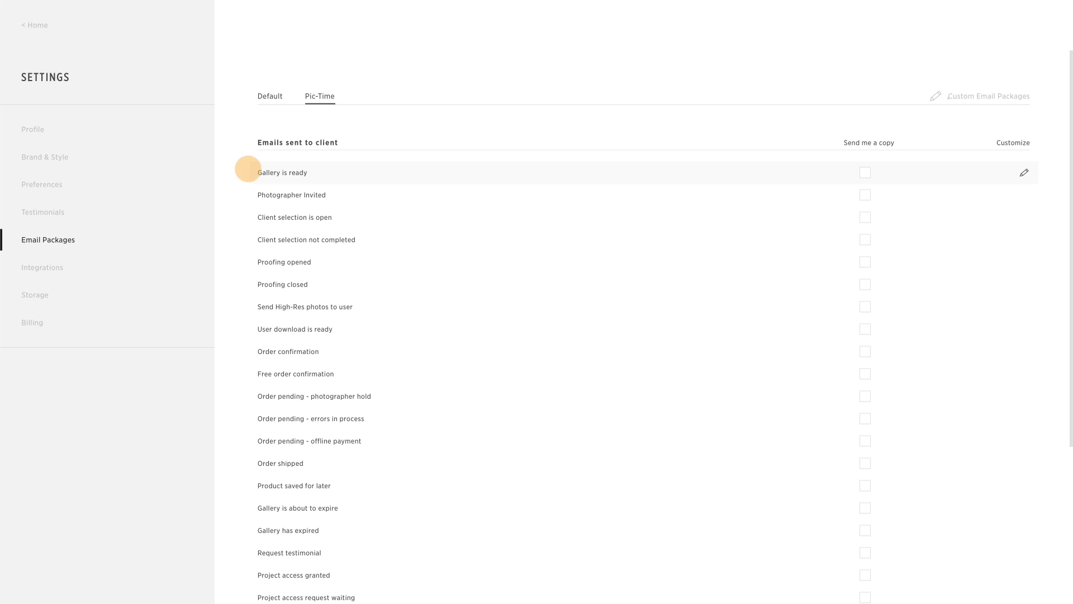
- Customize the 'Gallery is ready' email in the Pic-Time package
left_click(1024, 172)
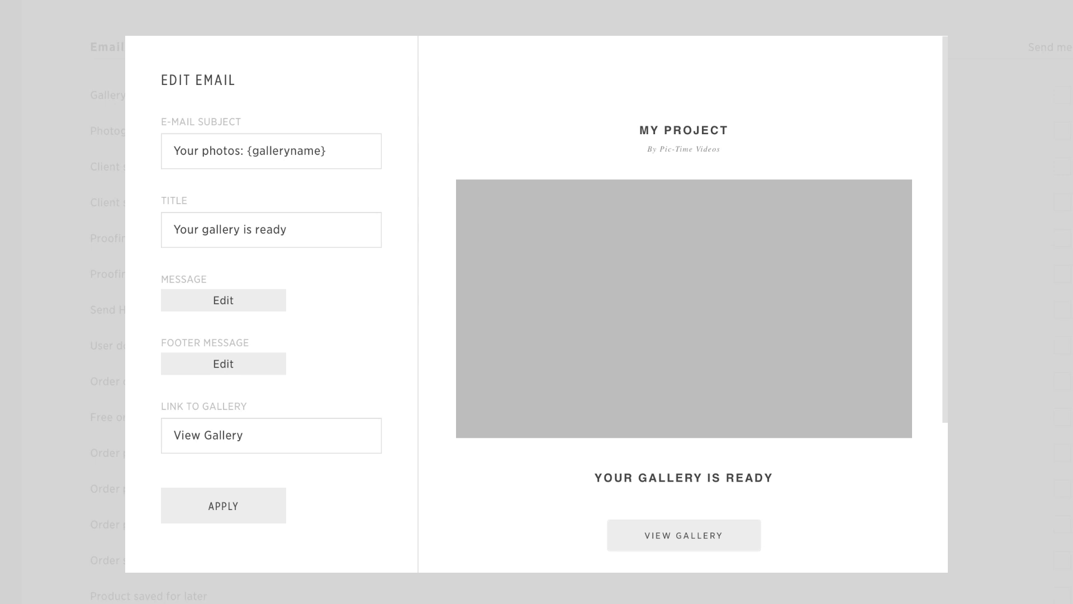
- Apply the 'Gallery is ready' email edits and return to the package's email list
left_click(271, 151)
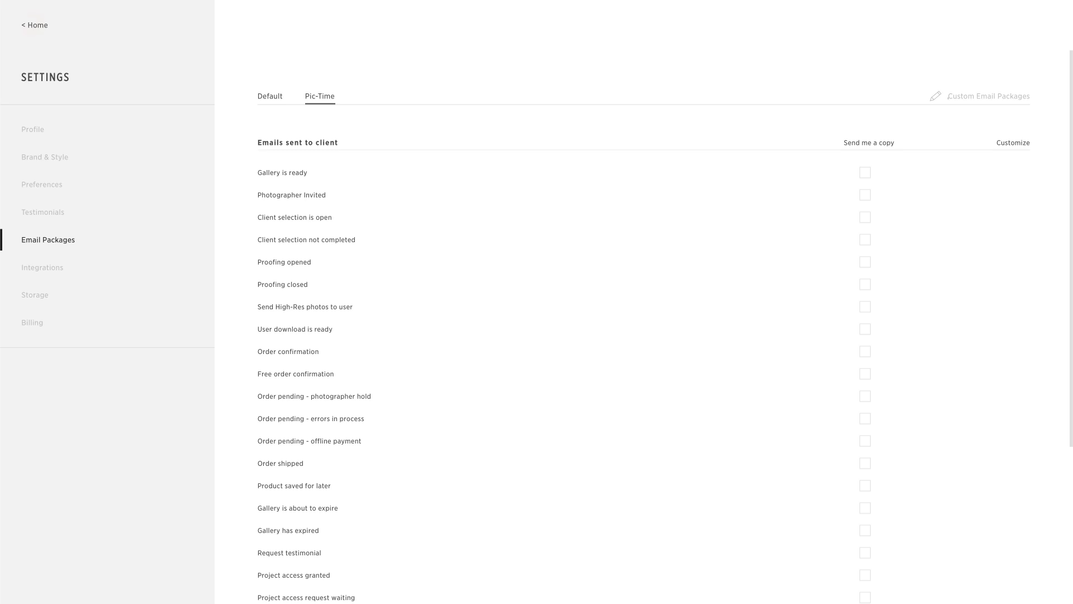
- In the Jonathan & Amelia project's Gallery Setup, choose the Pic-Time email package
left_click(35, 25)
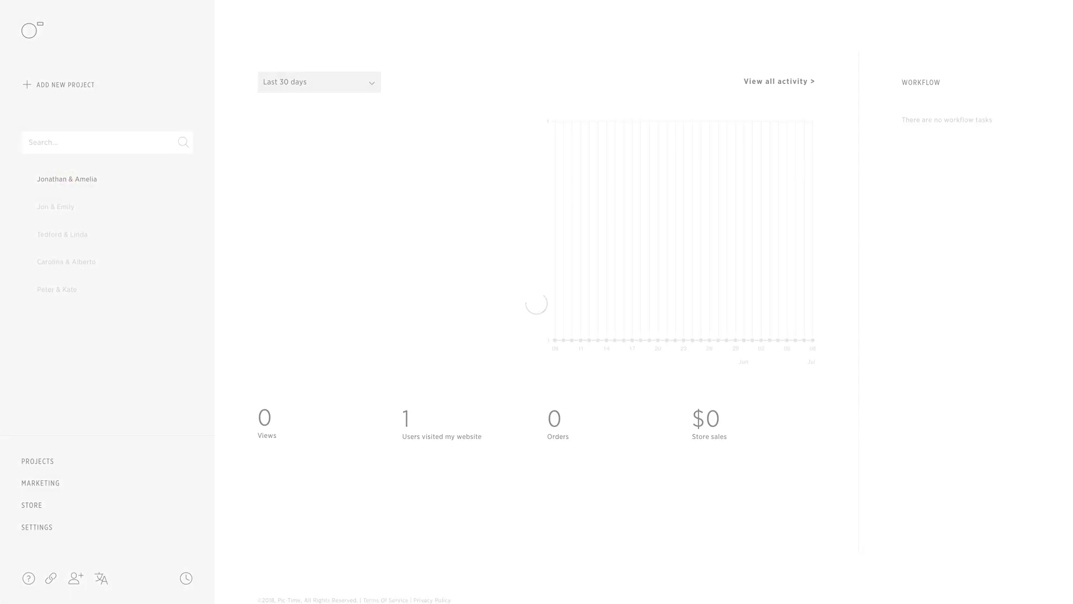
left_click(67, 179)
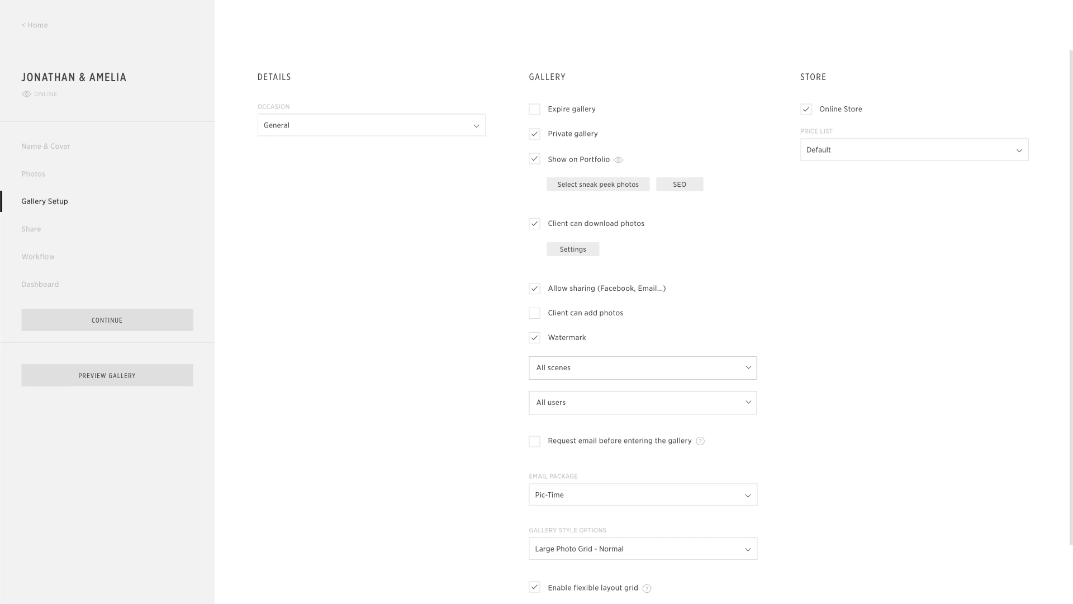
scroll("up", 3)
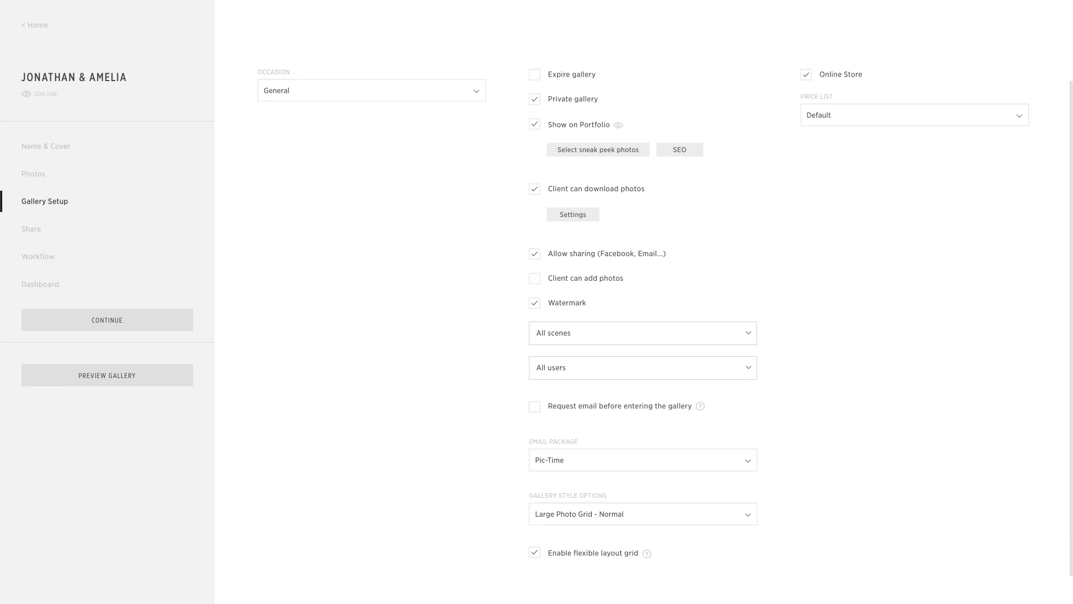
scroll("down", 3)
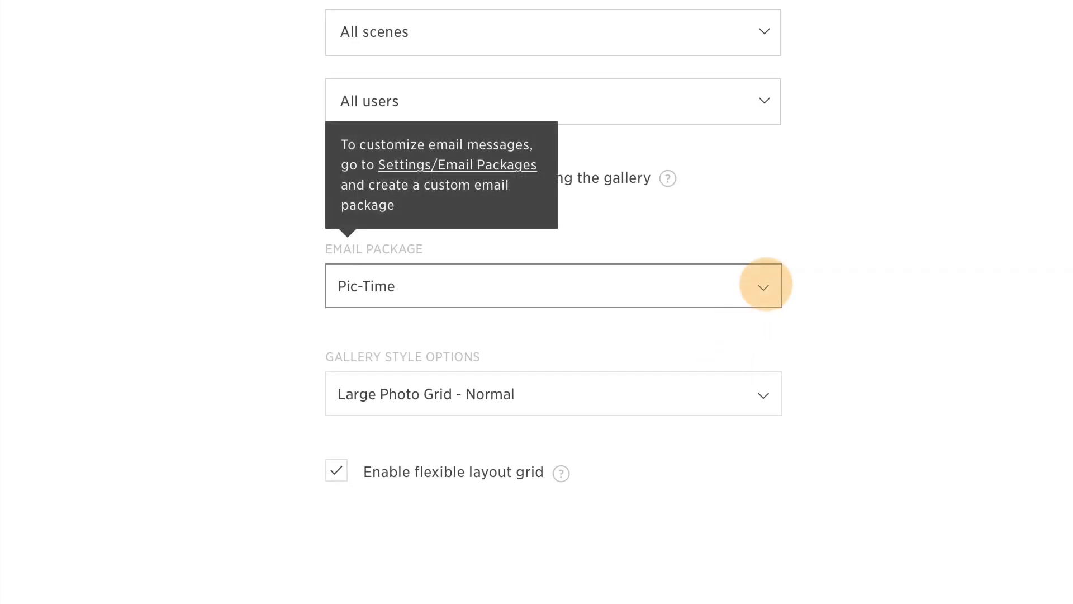
left_click(761, 285)
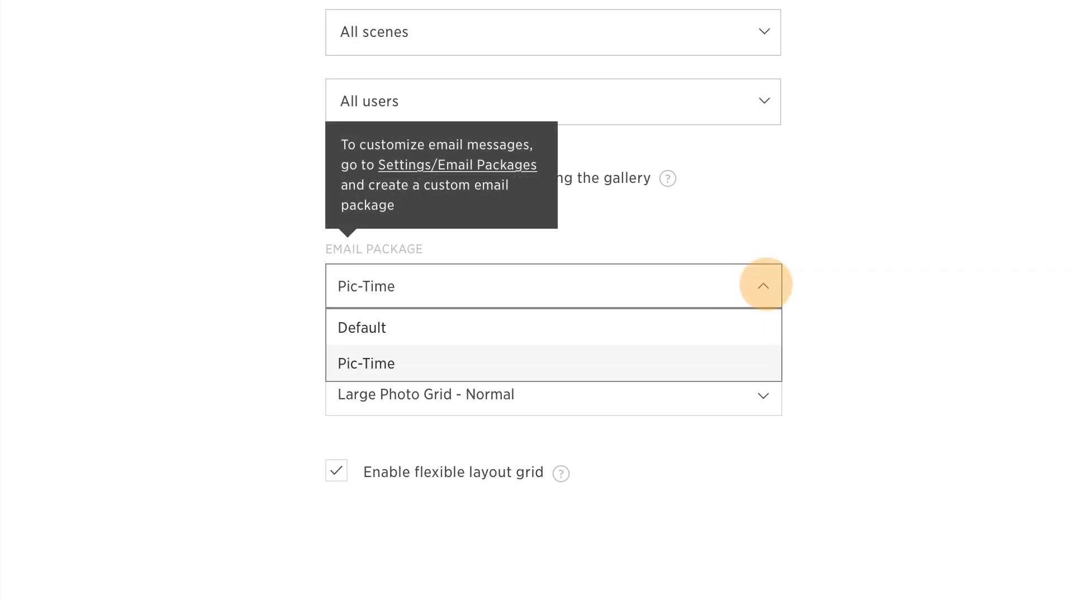